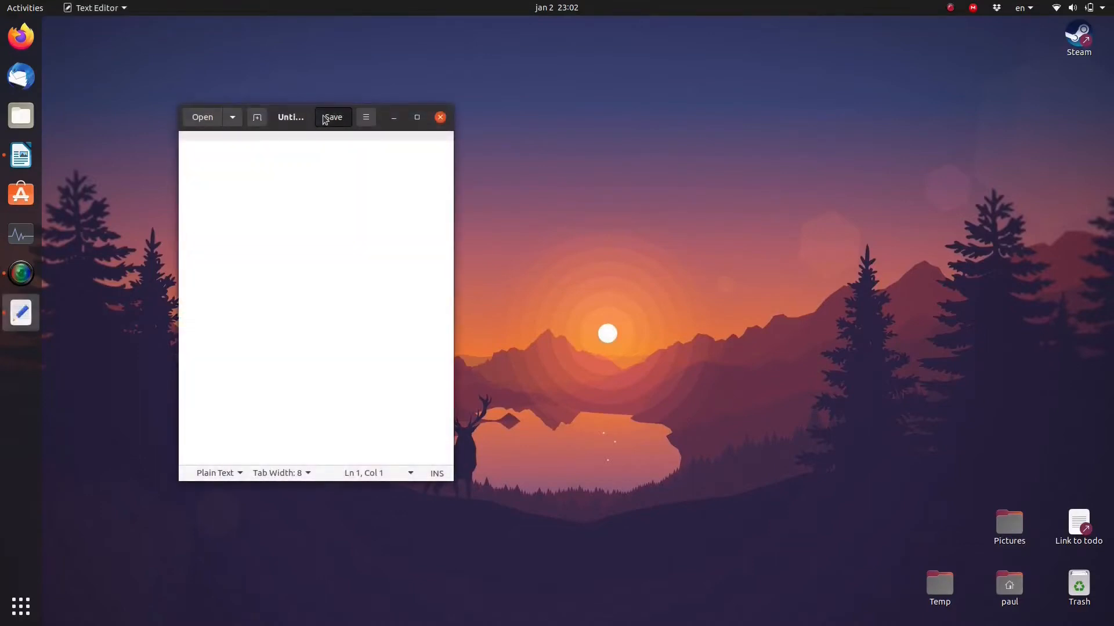
- Save the empty document to the Desktop, entering 'simplepa' as the start of the name
left_click(332, 117)
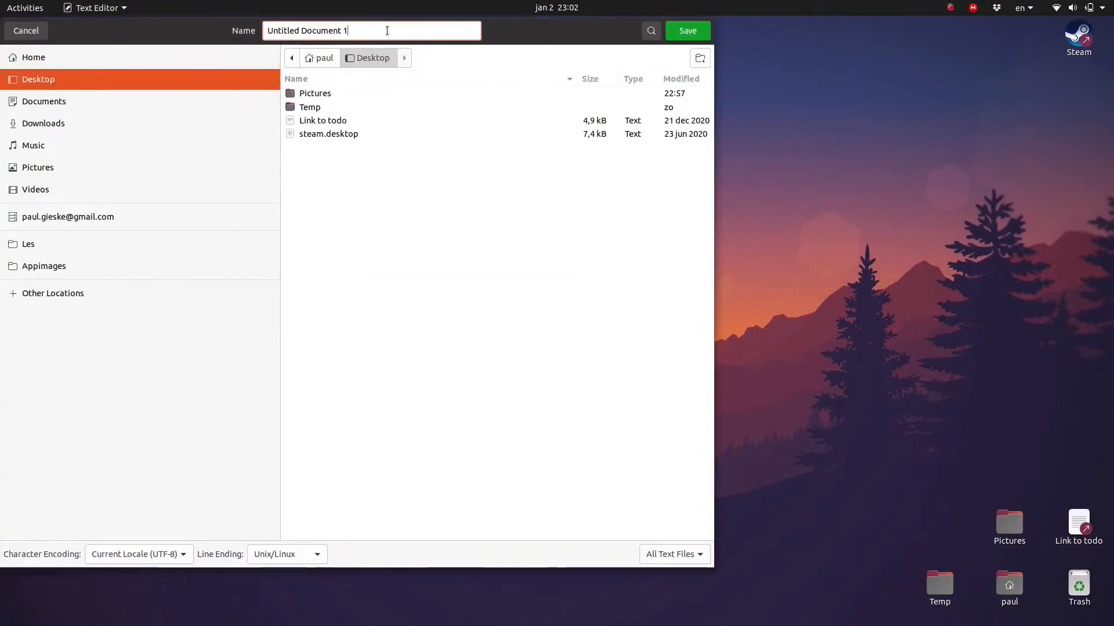
type("simplepa")
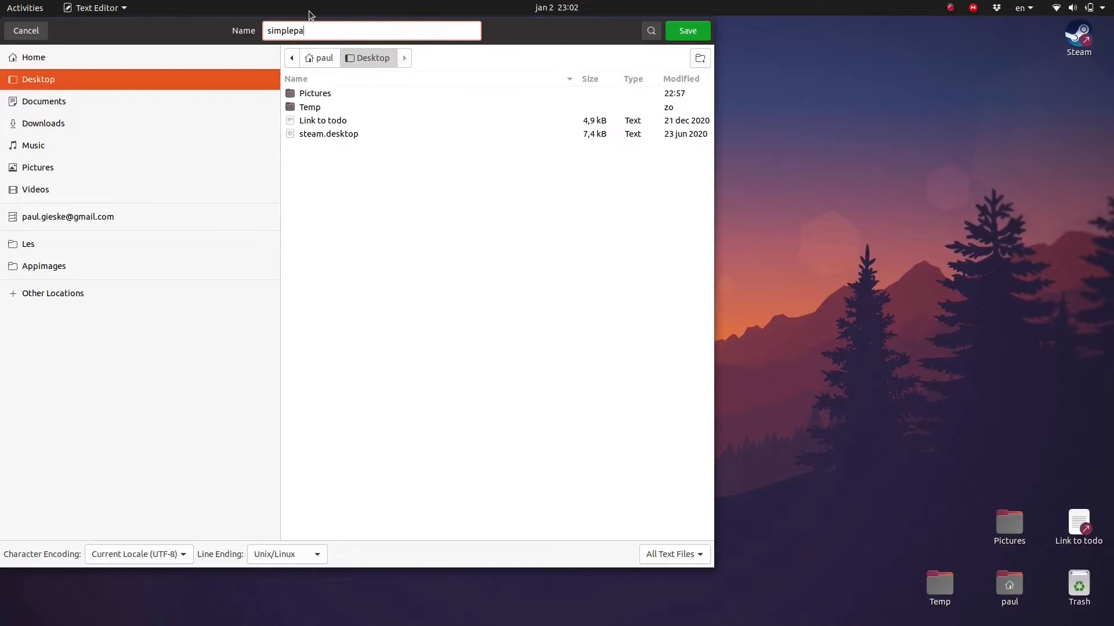
- Save as simplepage.html and type <html></html> around 'The simplest webpage.'
left_click(685, 31)
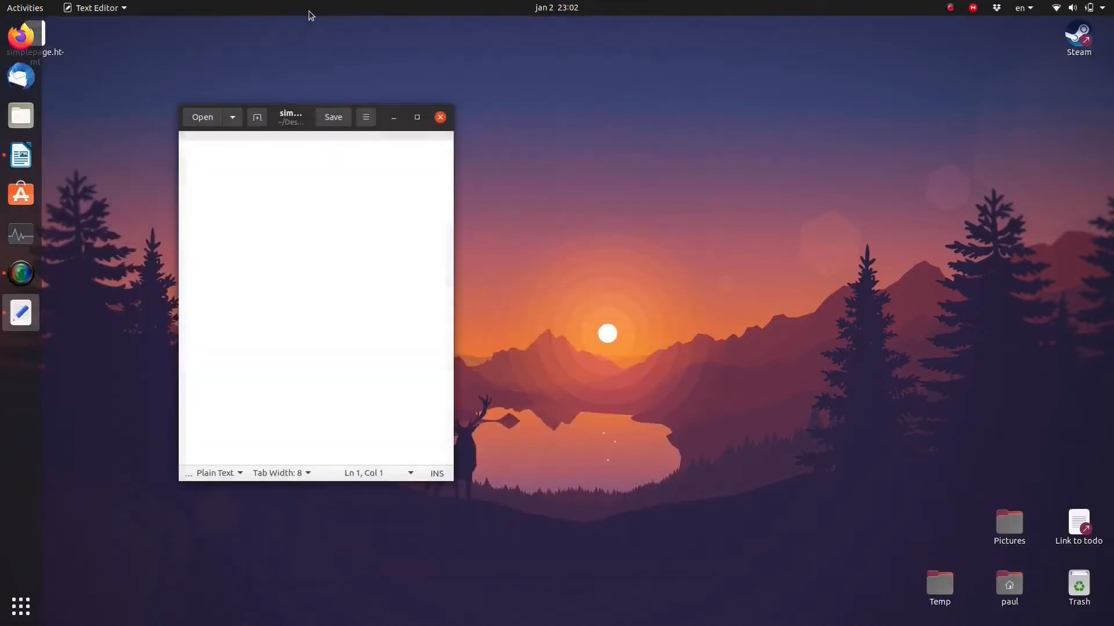
type("<html>")
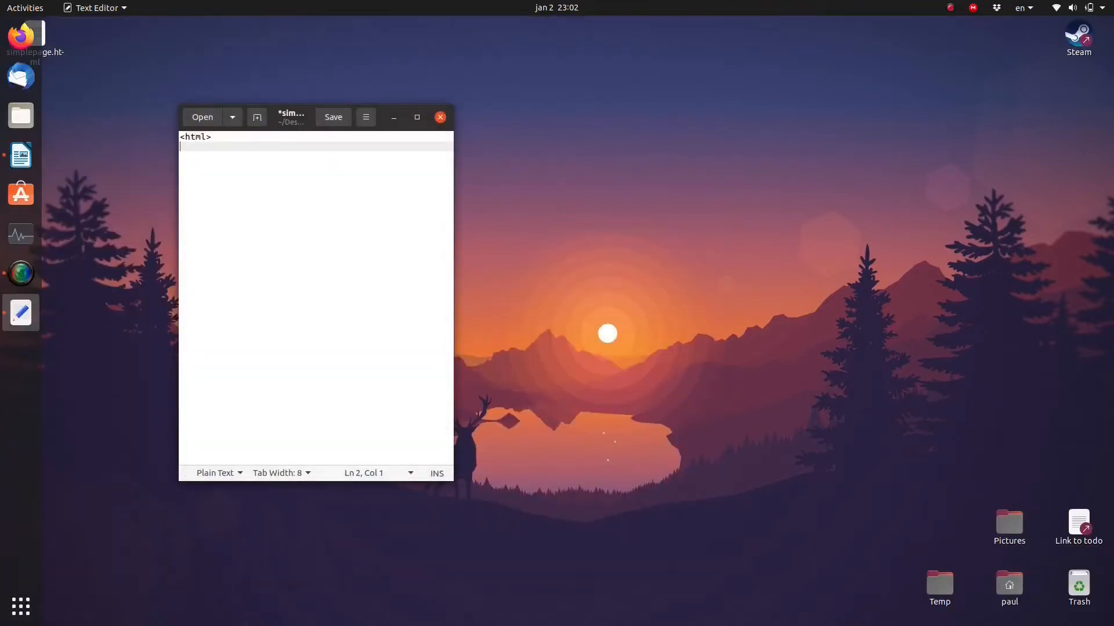
type("</html>")
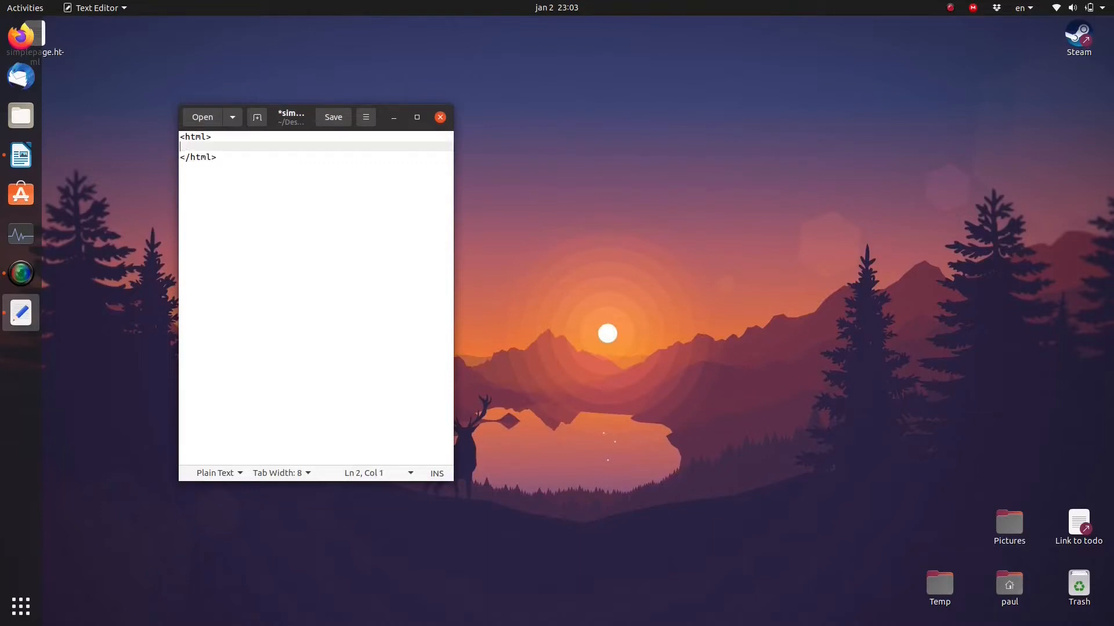
type("The simplest")
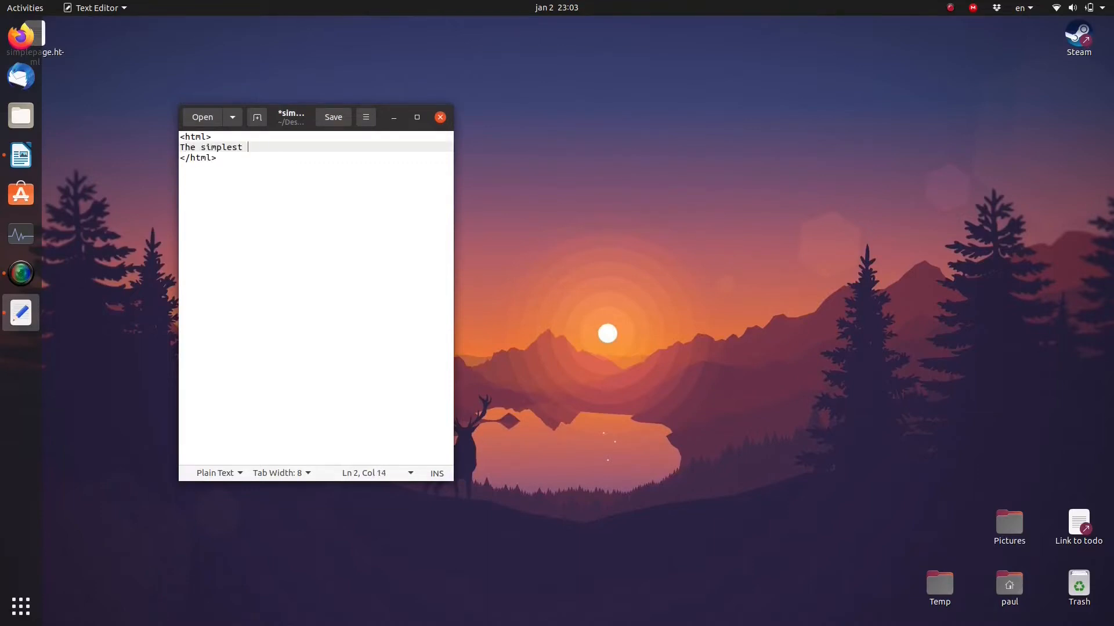
type("webpage.")
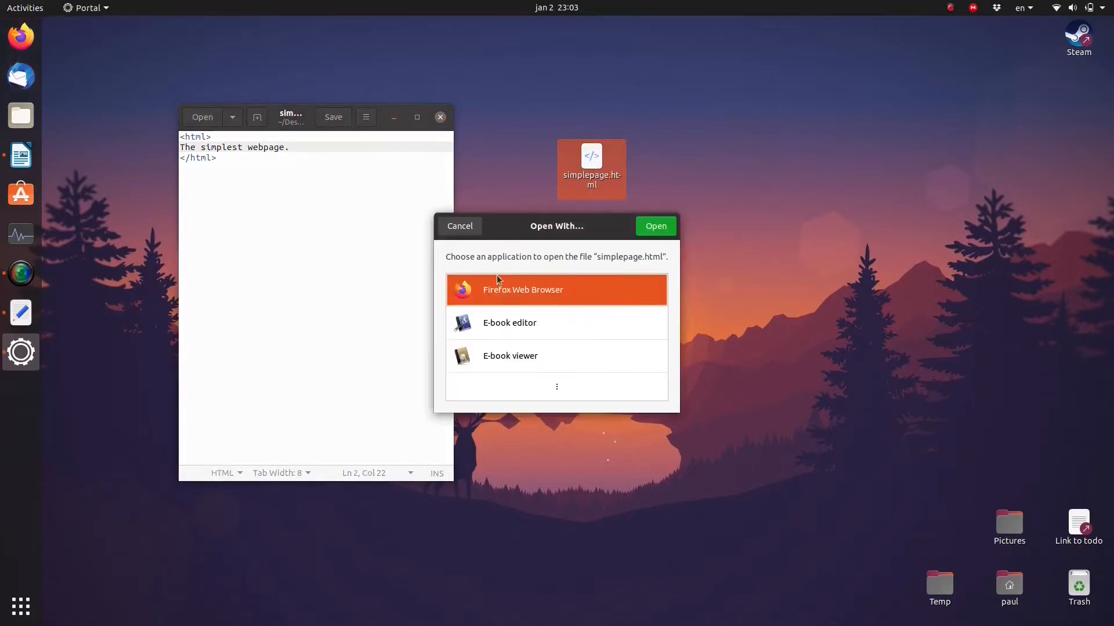
- Open simplepage.html from the Desktop in Firefox Web Browser
left_click(655, 226)
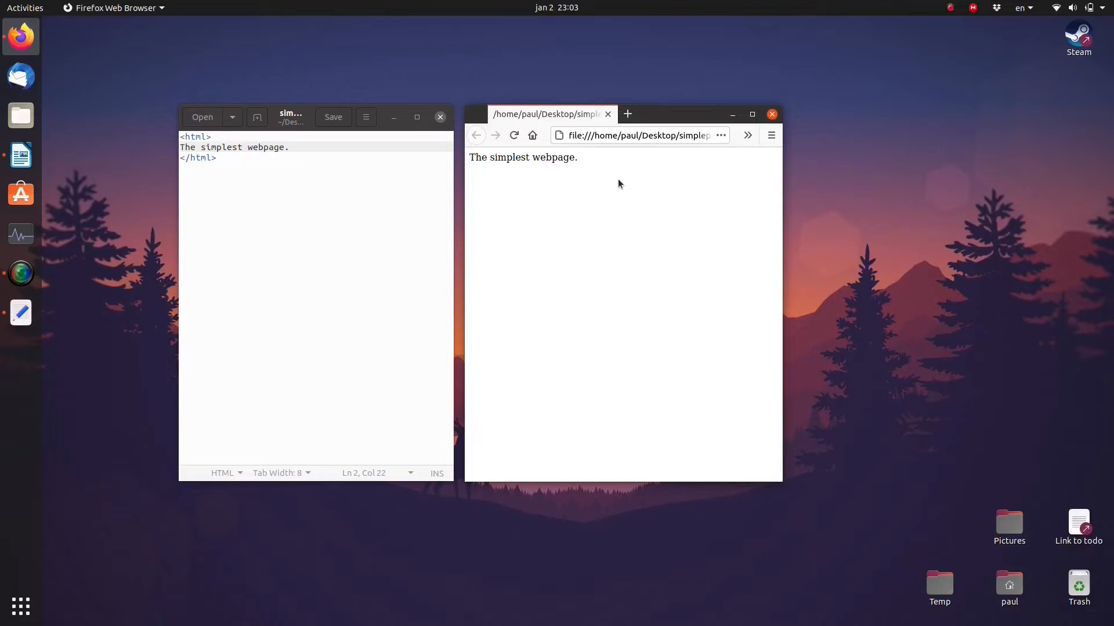
- Wrap 'simplest' in <b></b>, reload Firefox, and add <head> and <body> tags
type("<b>")
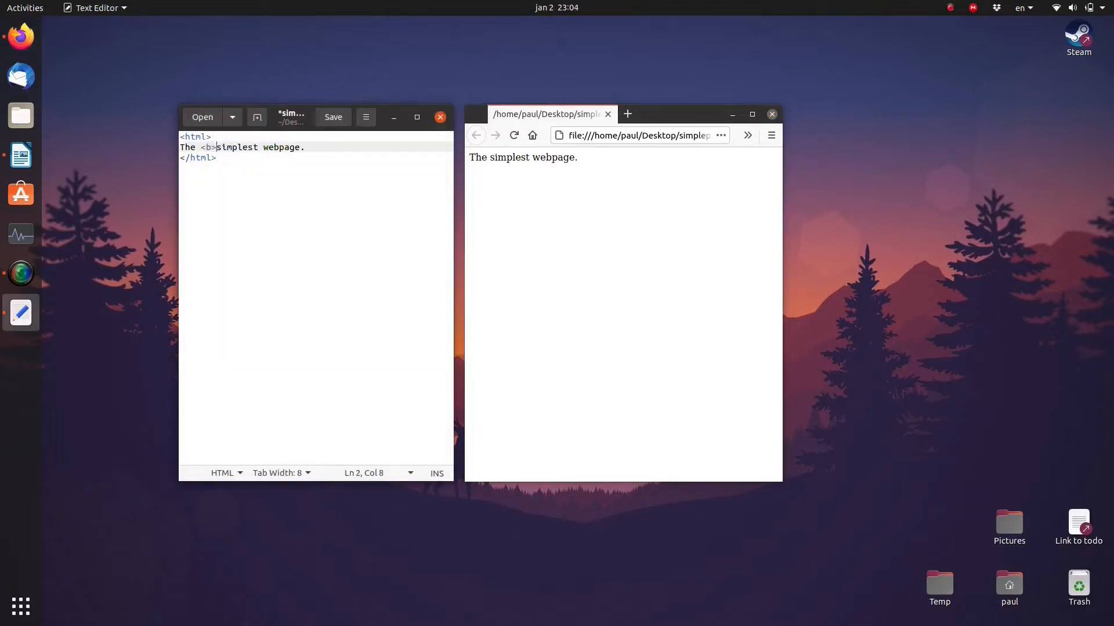
type("</b>")
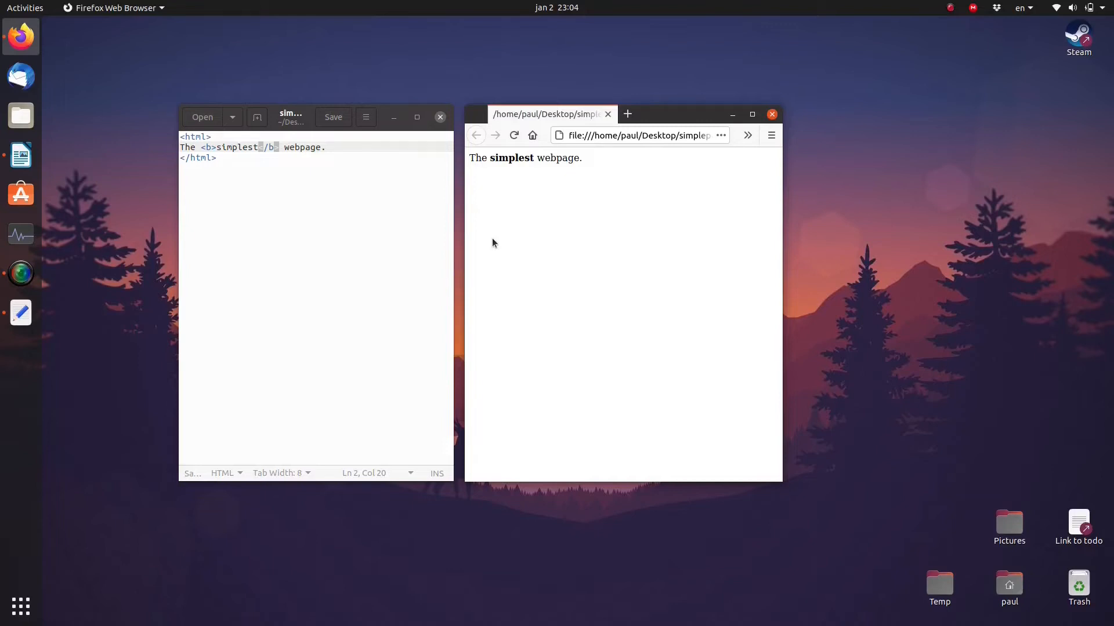
type("<head>")
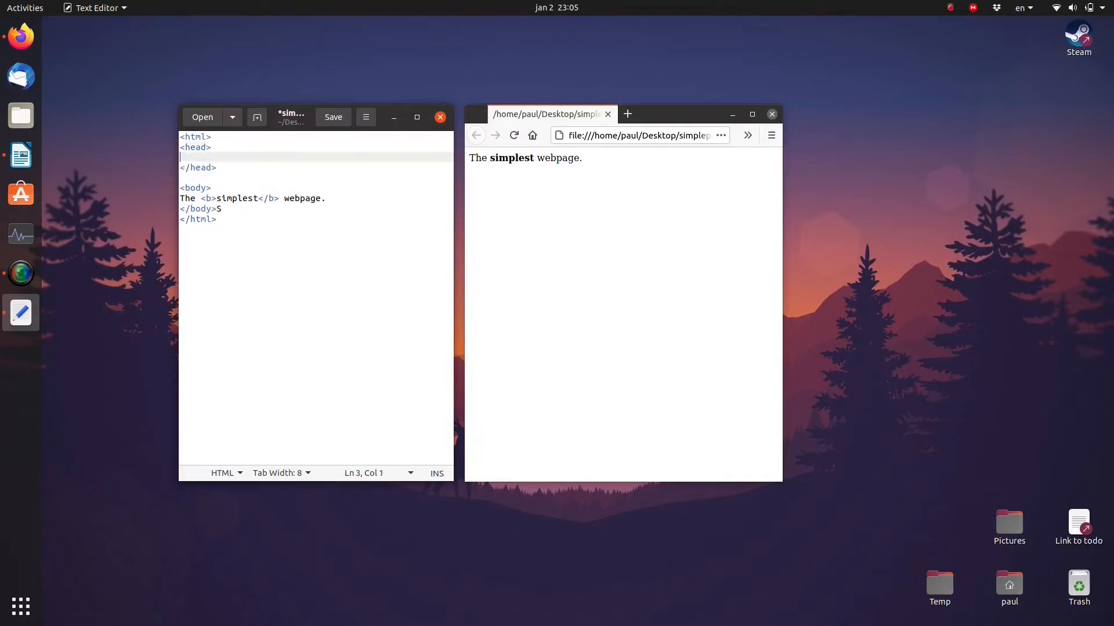
- Add a <title> reading 'The simplest webpage' inside the head
type("<title>")
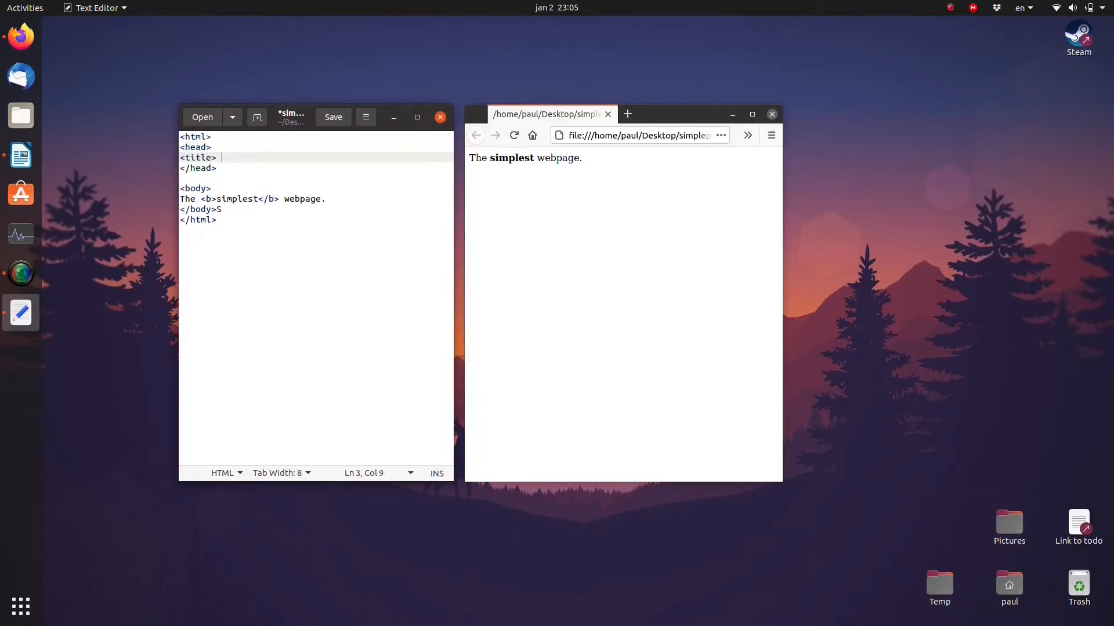
type("</title>")
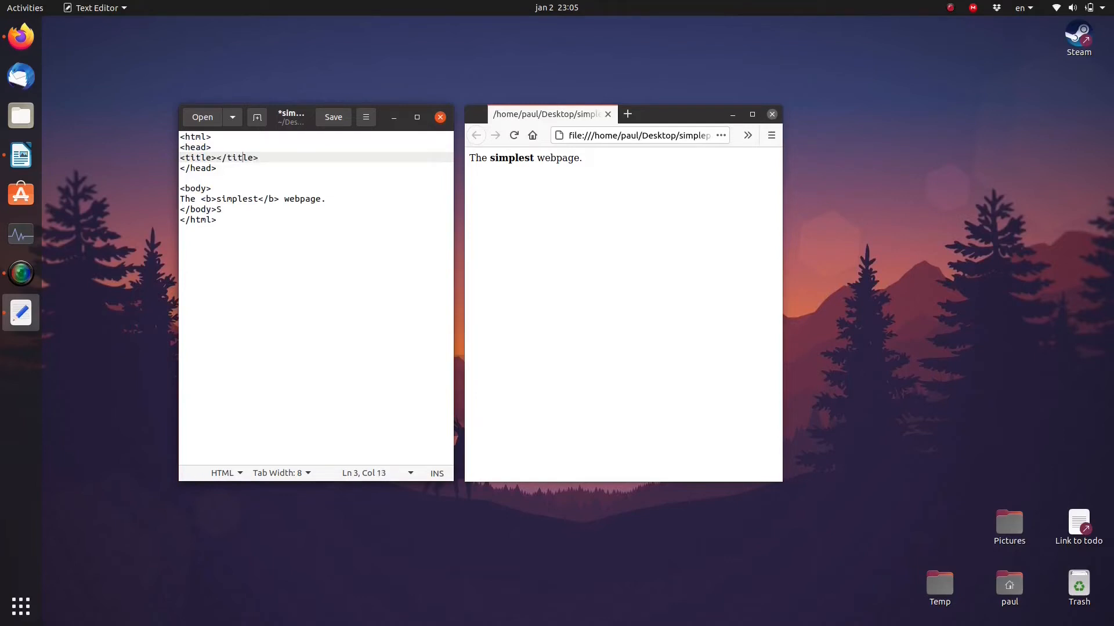
type("The simplese")
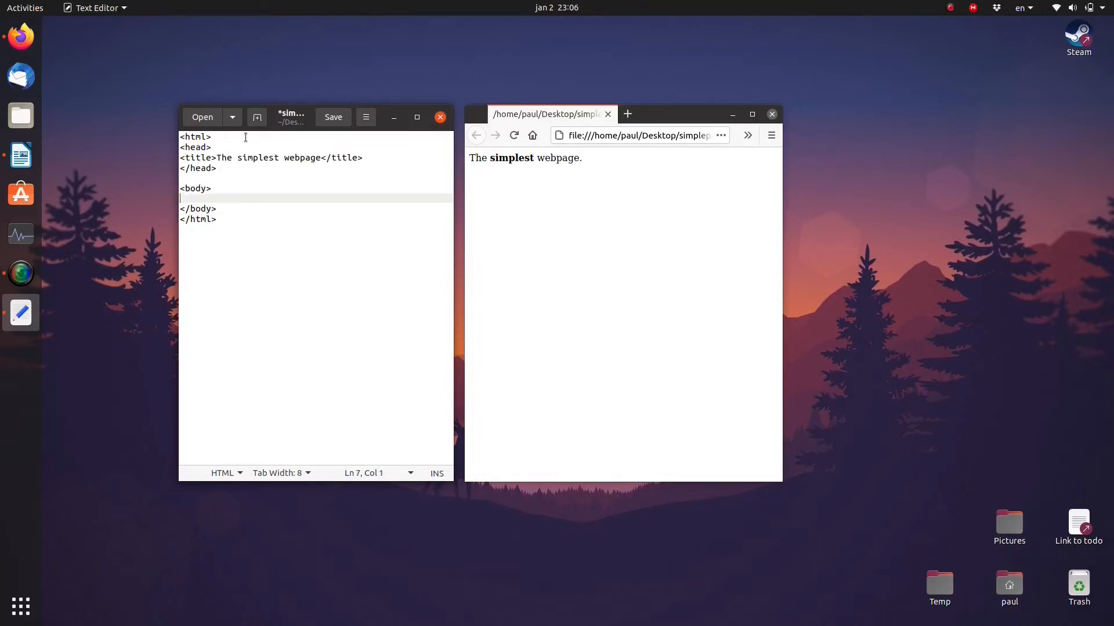
- Write an <h1> 'This is a heading' and two <p> paragraphs, then save
type("<h1>This is")
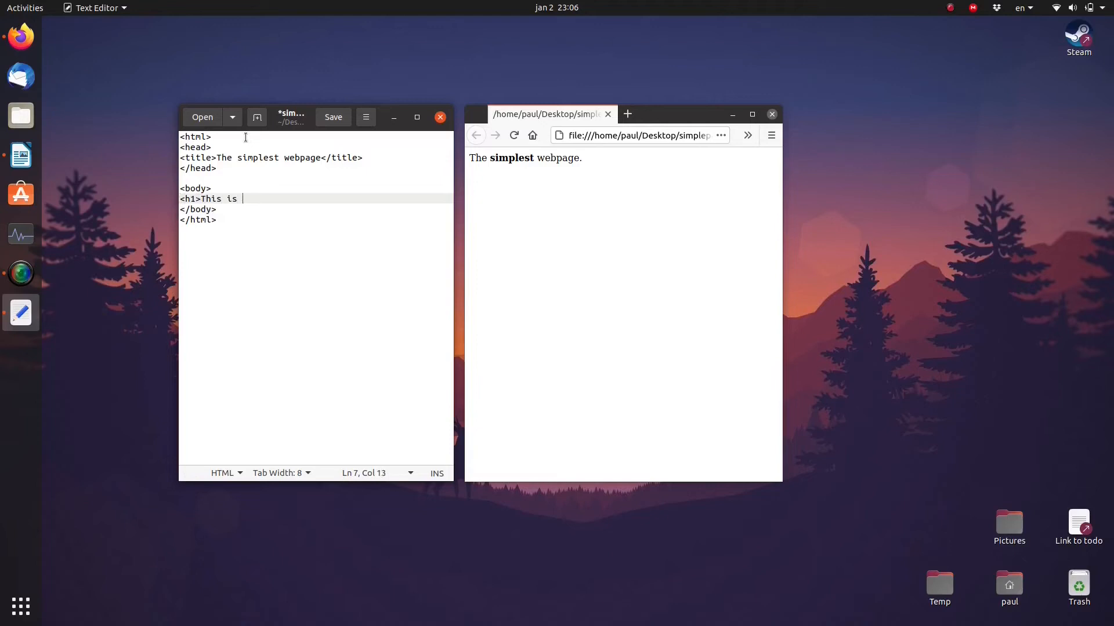
type("a heading</h1>")
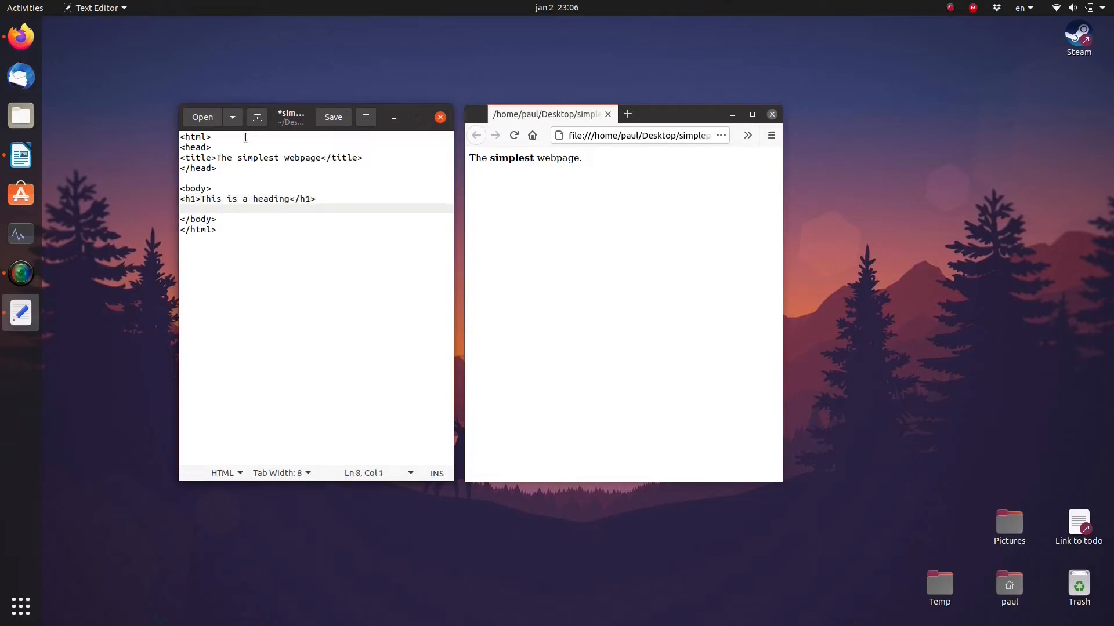
type("<p>This is a paragraph</p>")
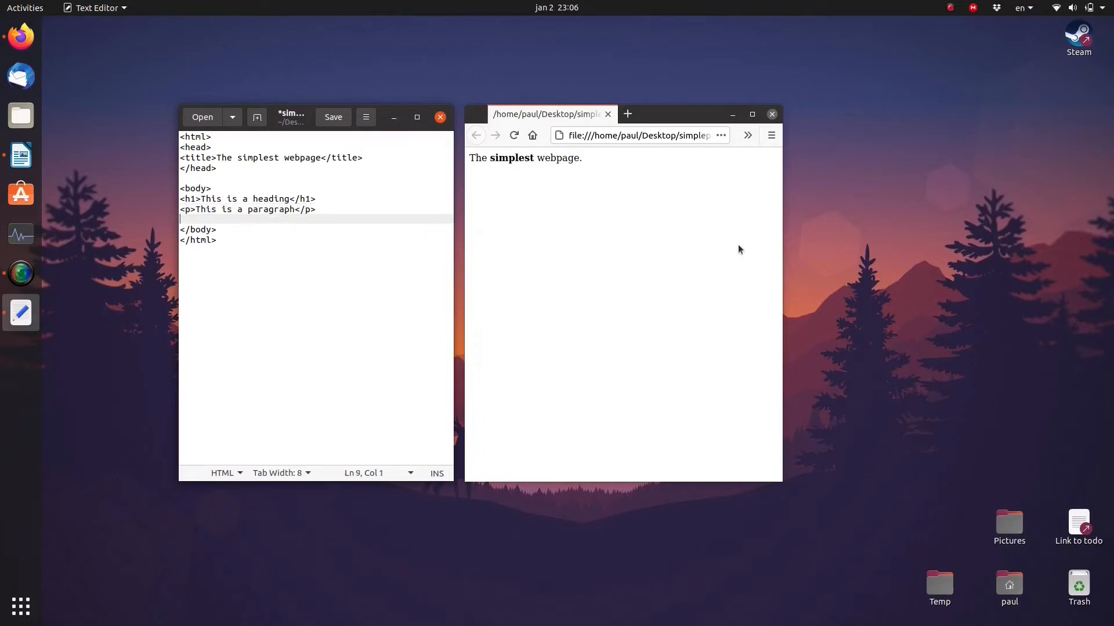
type("<p>This is another par")
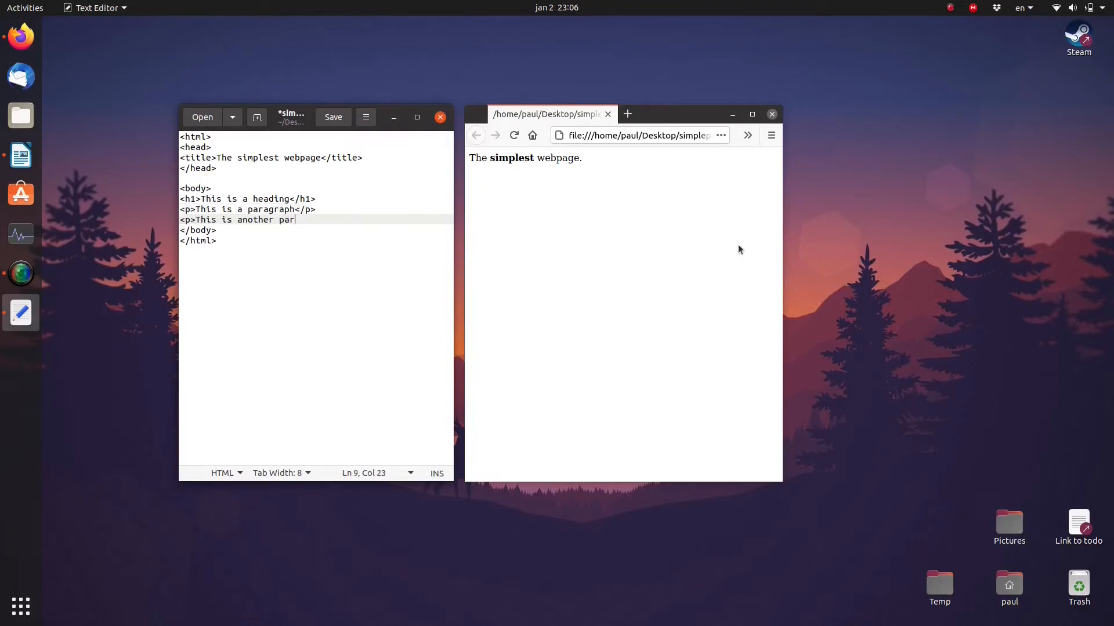
type("graph</p>")
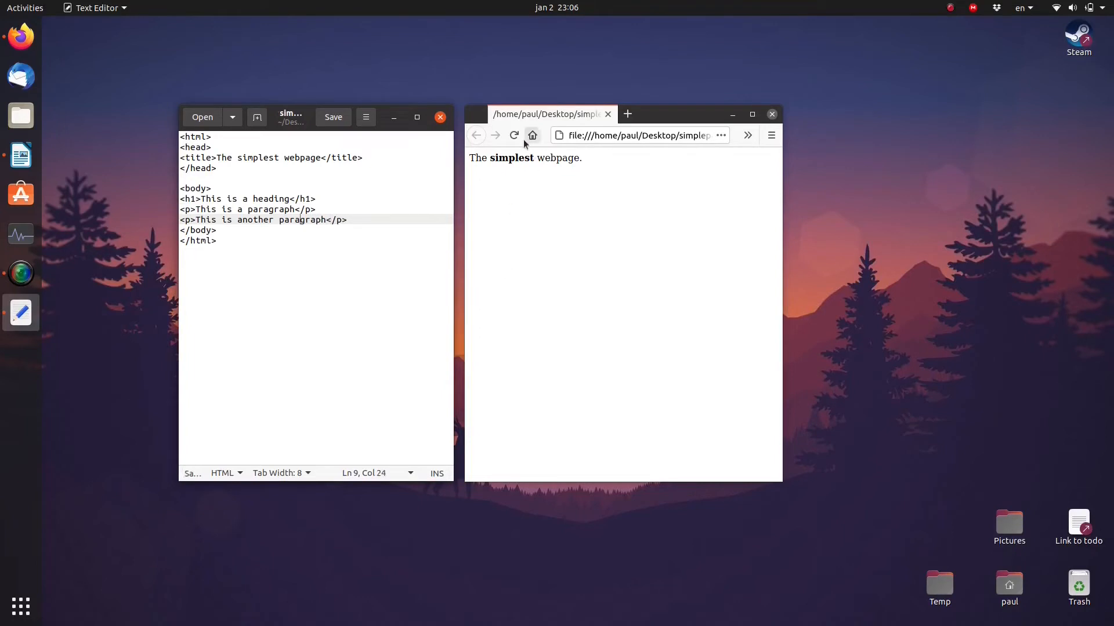
- Reload Firefox, underline 'paragraph' with <u></u>, and begin an <i tag before 'another'
left_click(514, 136)
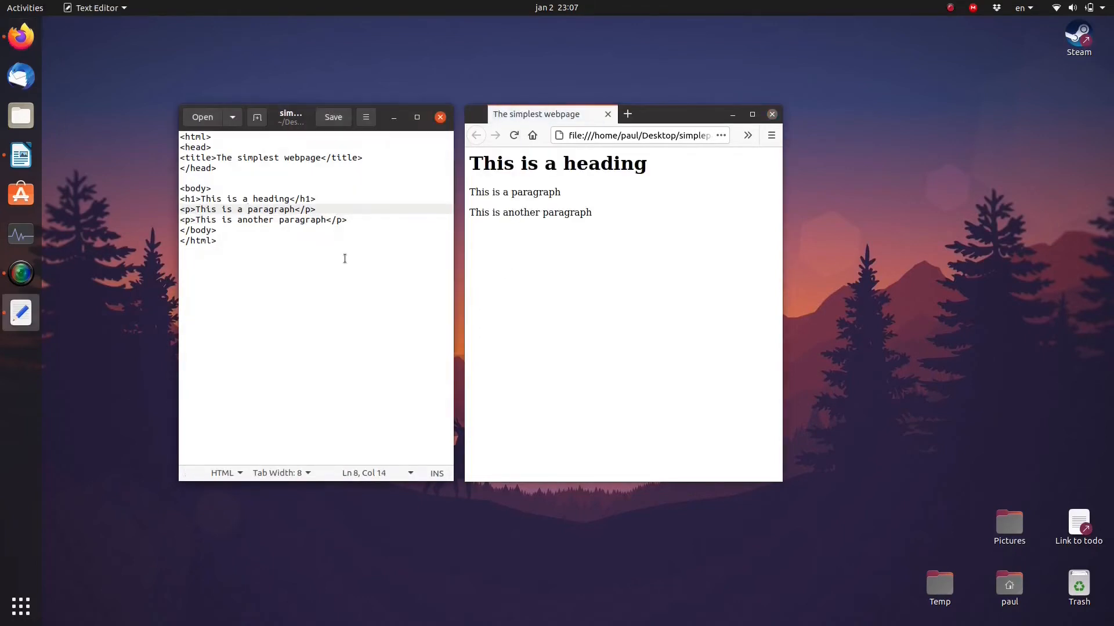
type("<u")
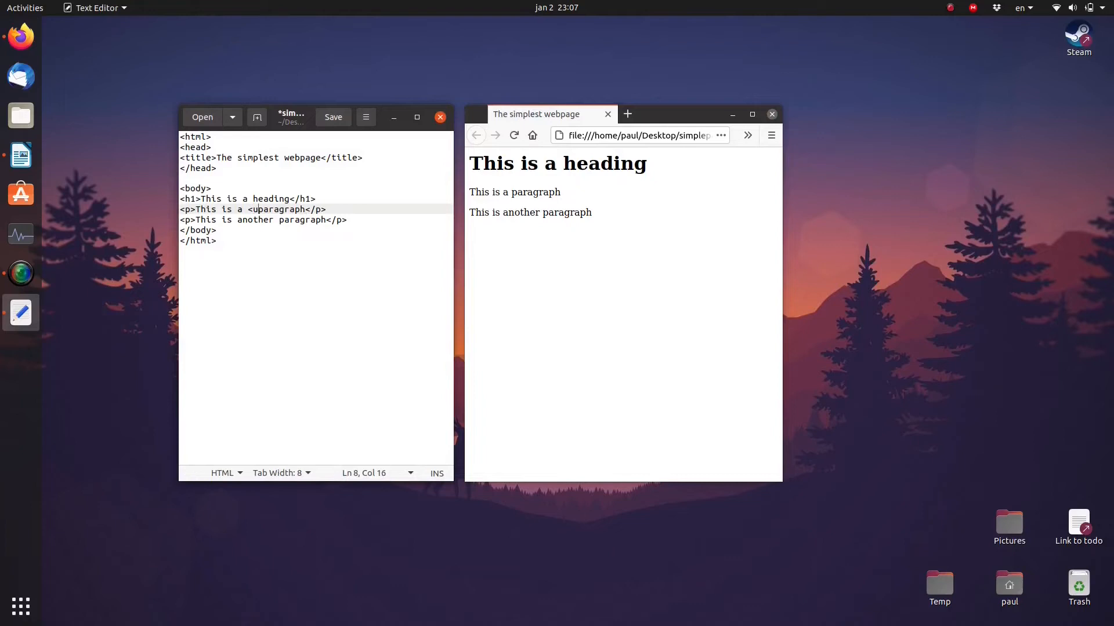
type("</u></")
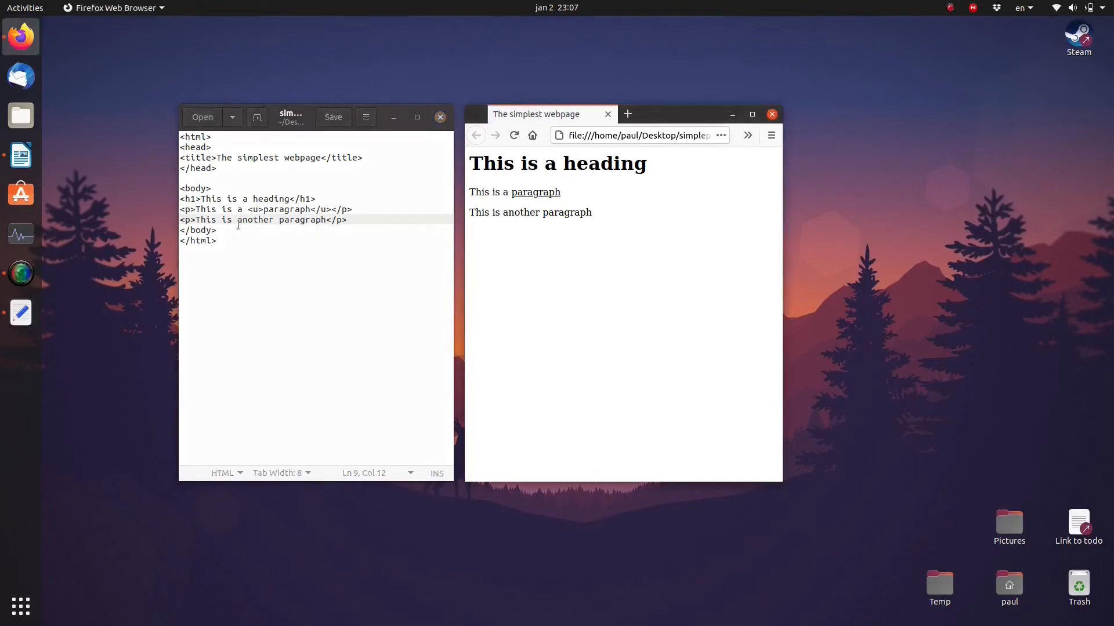
type("<i")
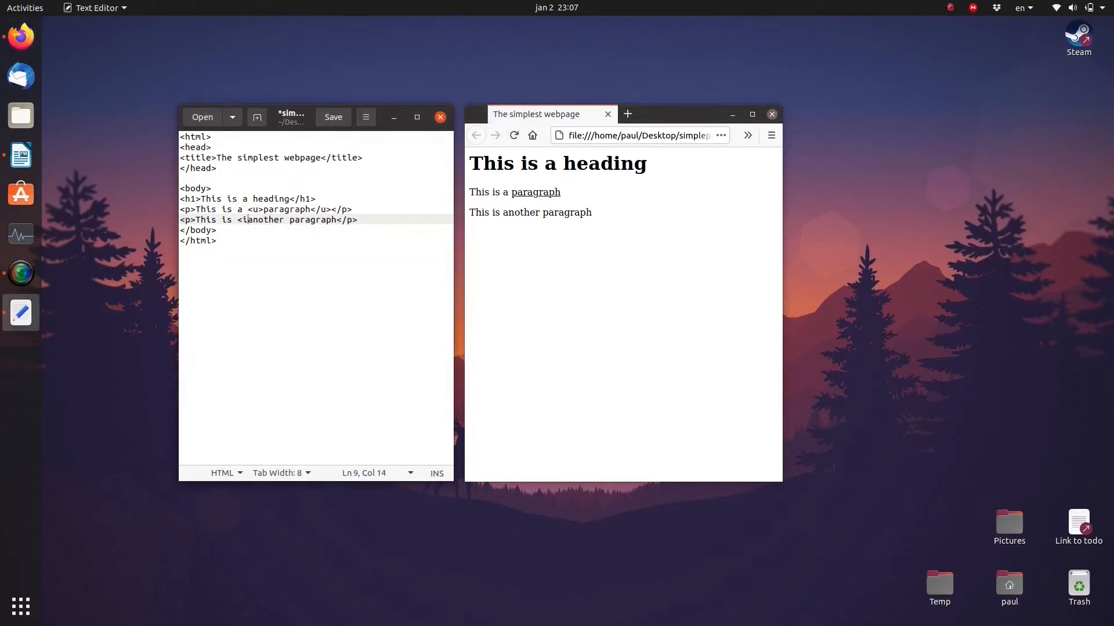